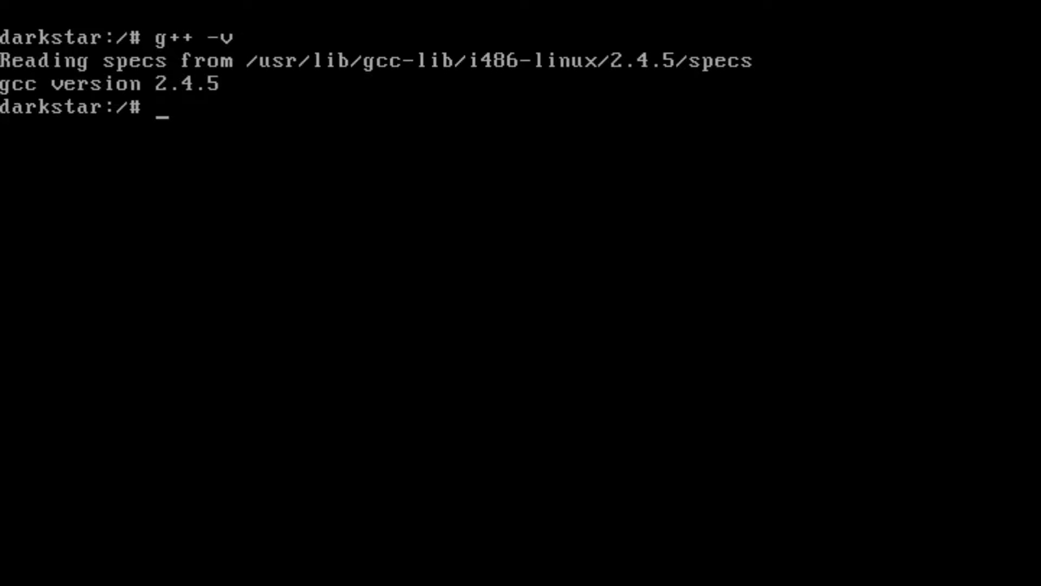
- Check the g++ version and begin editing test_perf_1.cc in vi
text(vi)
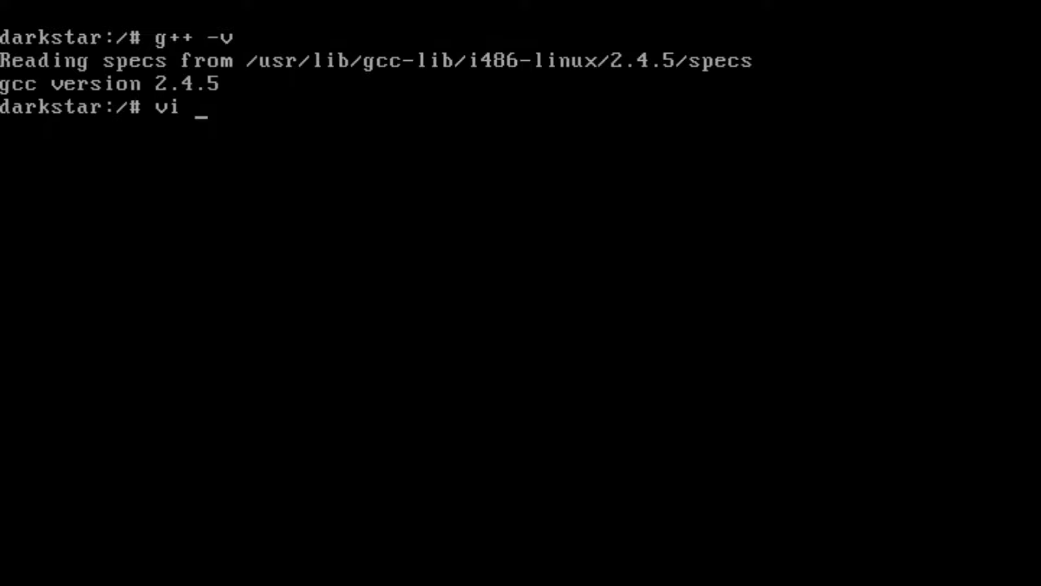
text(te)
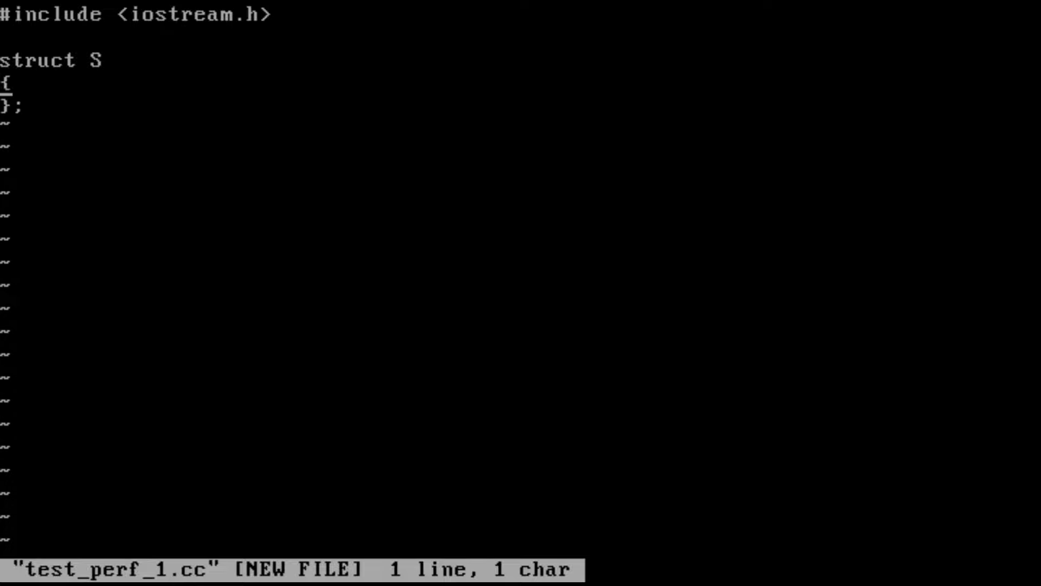
- Write struct S with tracing constructors, destructor and operator=(const S&) printing their names
text(S() { cout << "S()\n";)
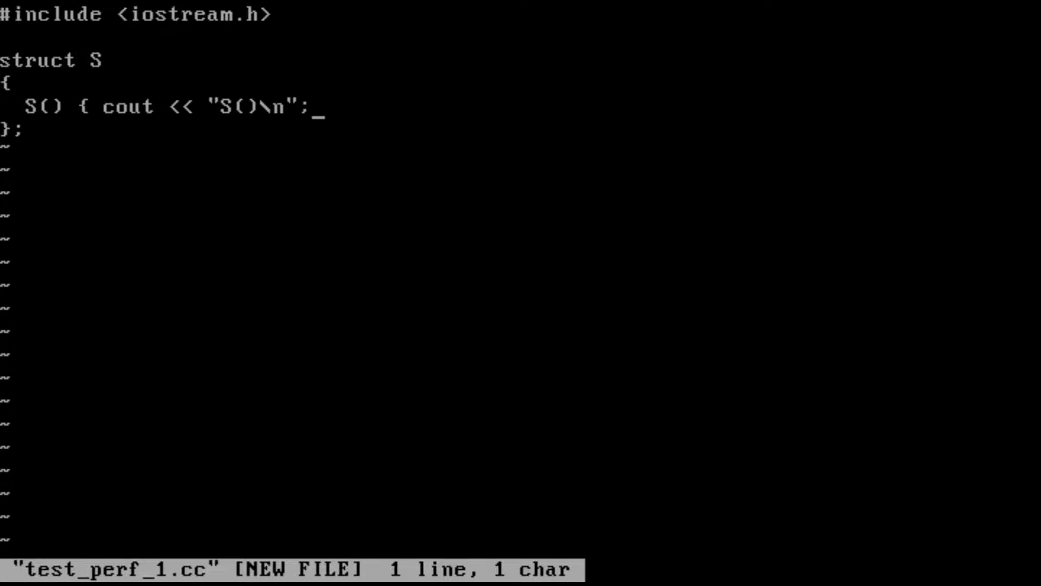
text(})
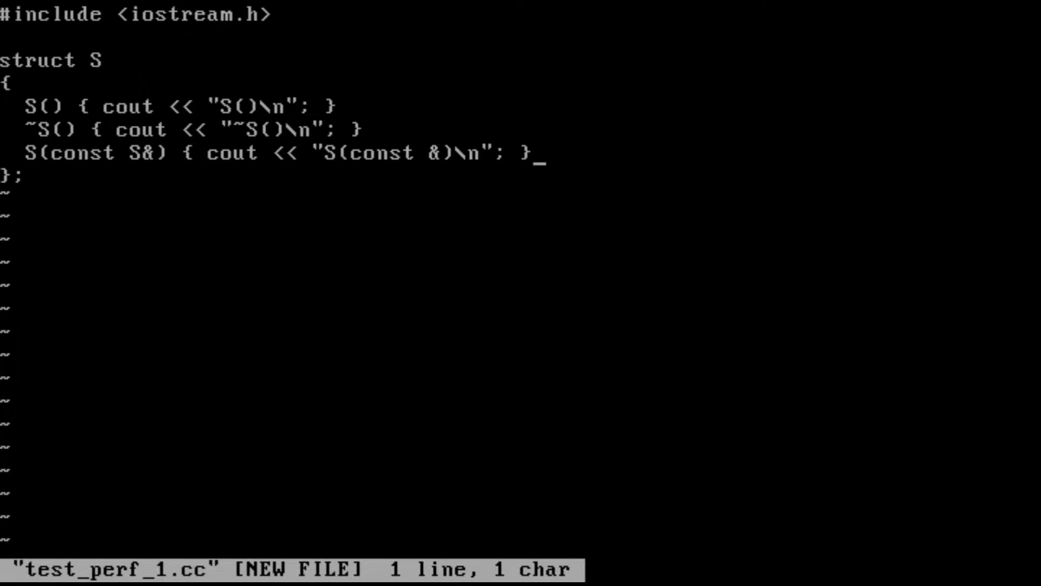
text(S &operator=()
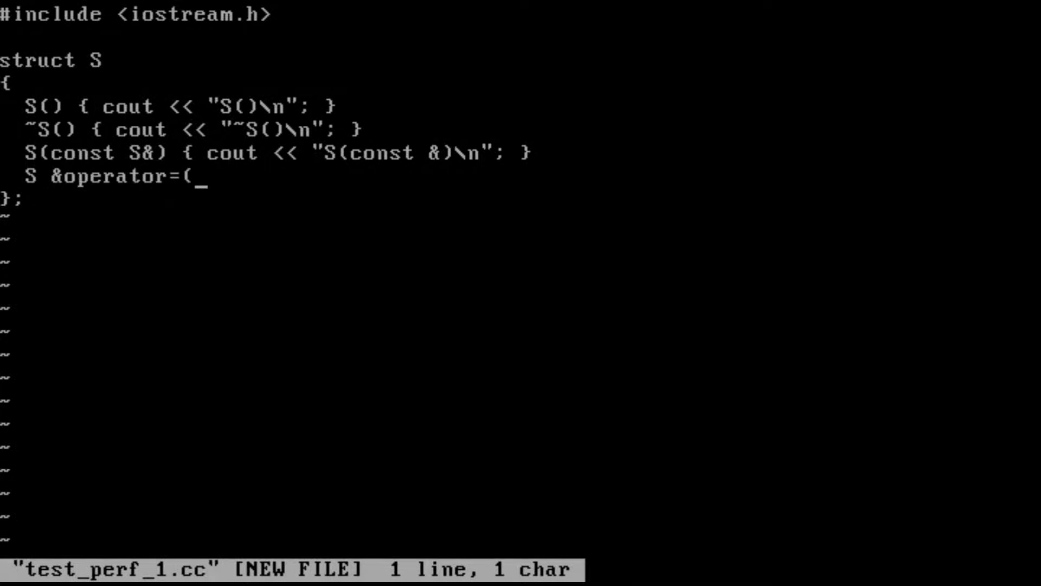
text(const S&) { cout << "S)
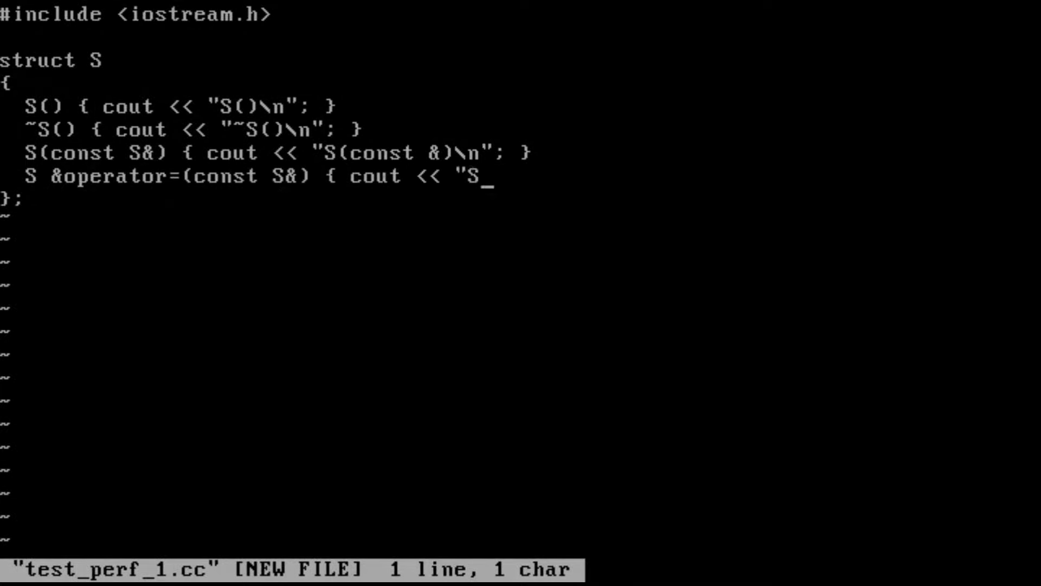
text(&operator=(const S&)\n";)
text(int main()
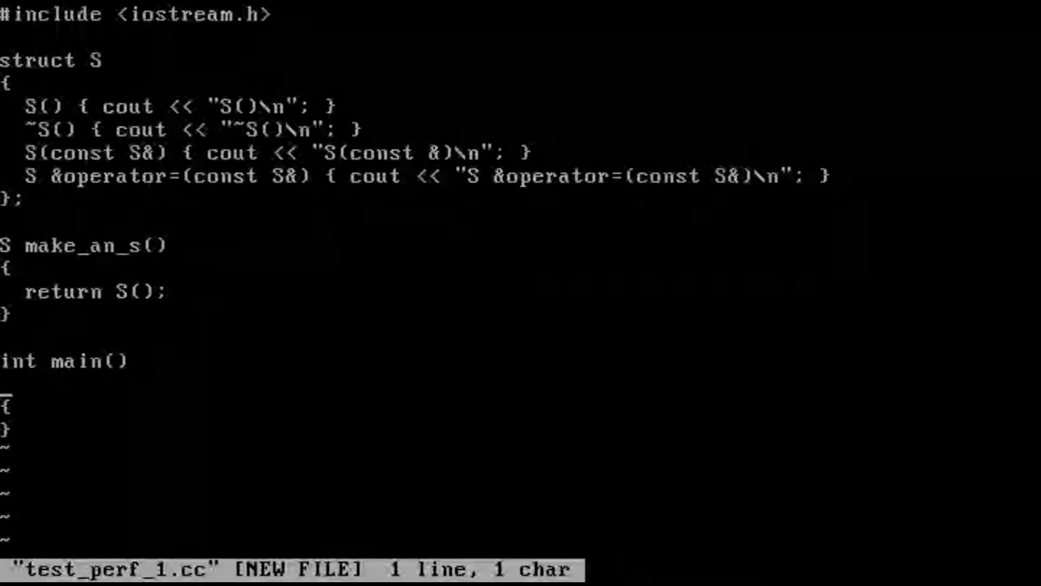
- Add main initializing S s = make_an_s(); and save the source file
text(S s = mak)
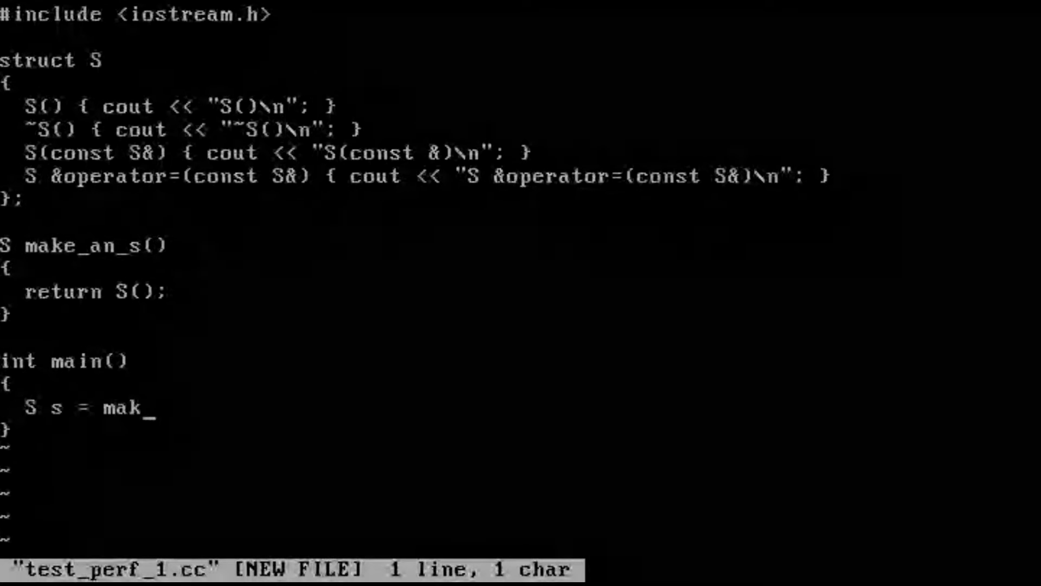
text(e_an_s();)
click(293, 569)
text(:w)
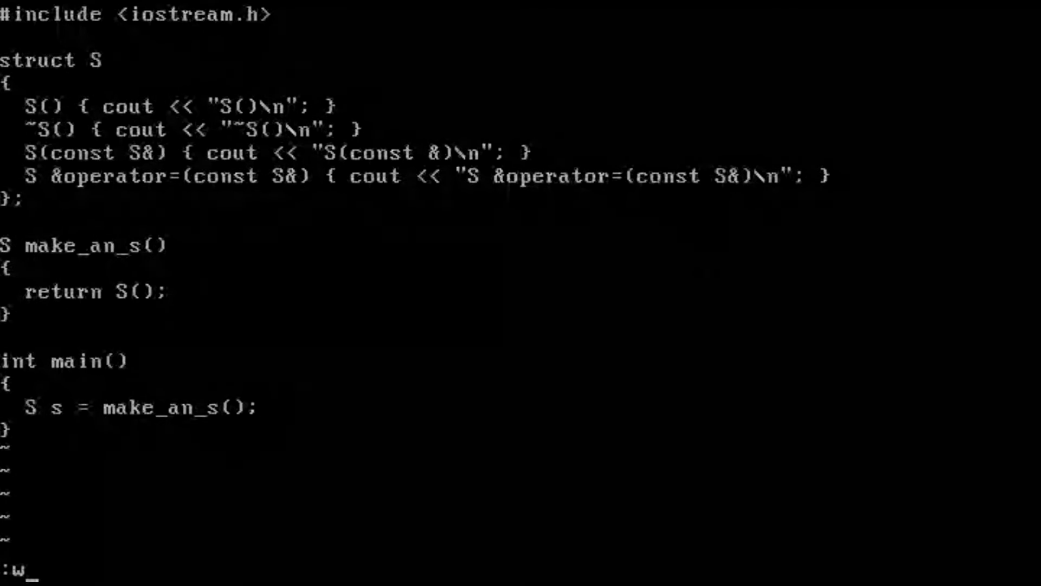
key(Return)
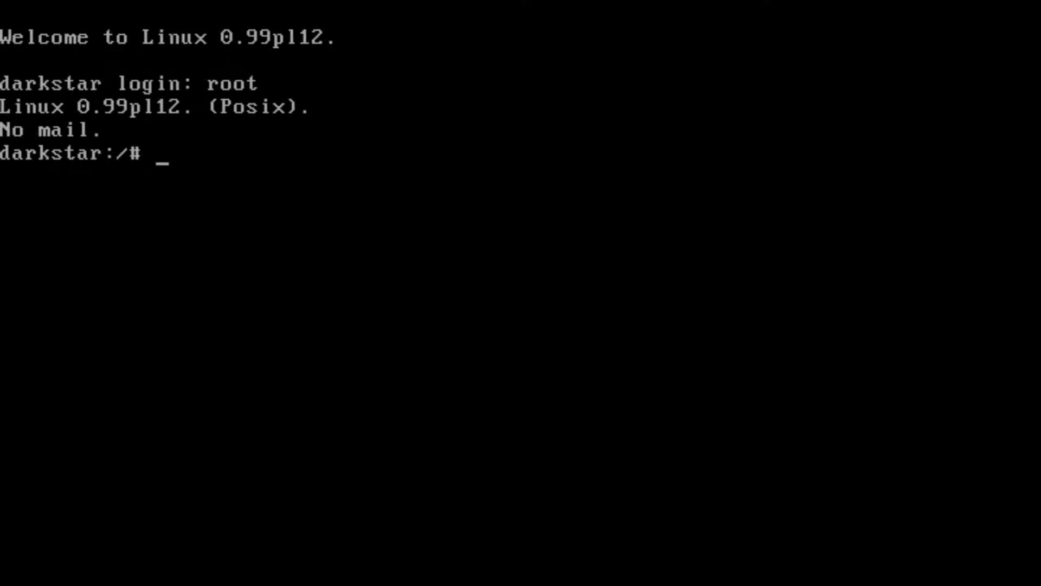
- List the directory, compile test_perf_1.cc with g++ and run a.out to see the trace
text(ls)
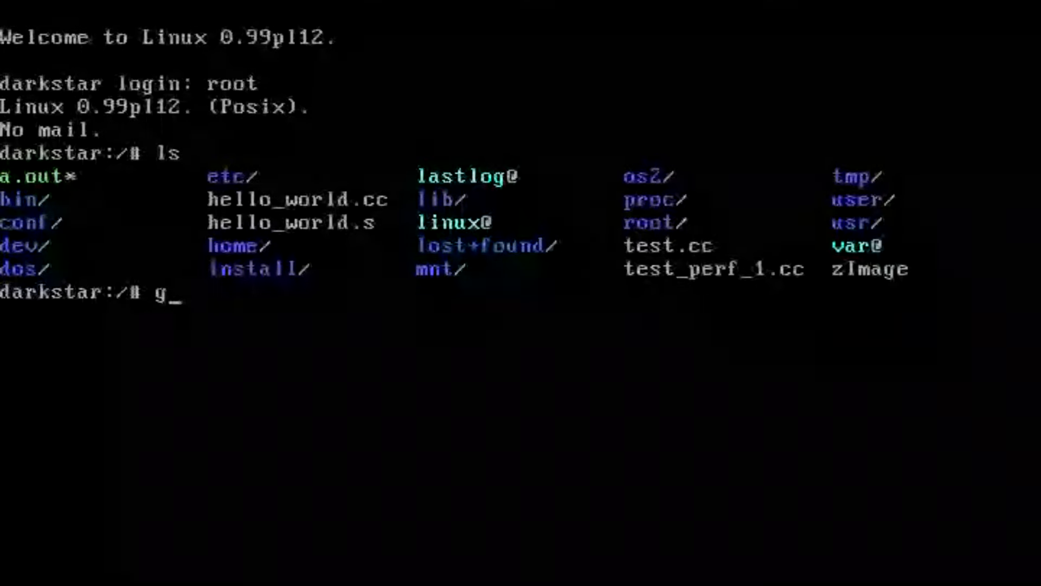
text(++ test_pe)
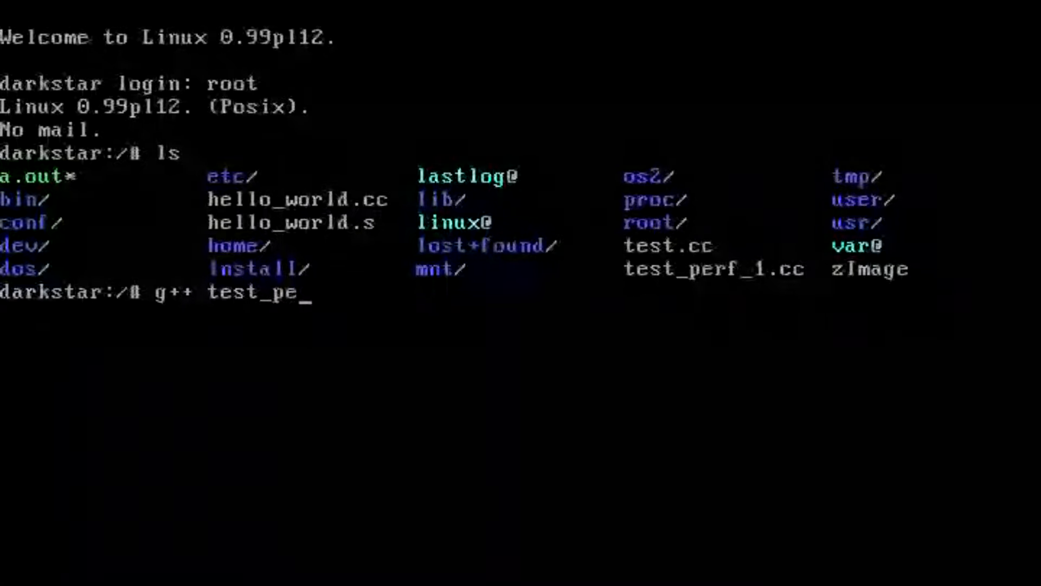
key(Return)
text(./a.out)
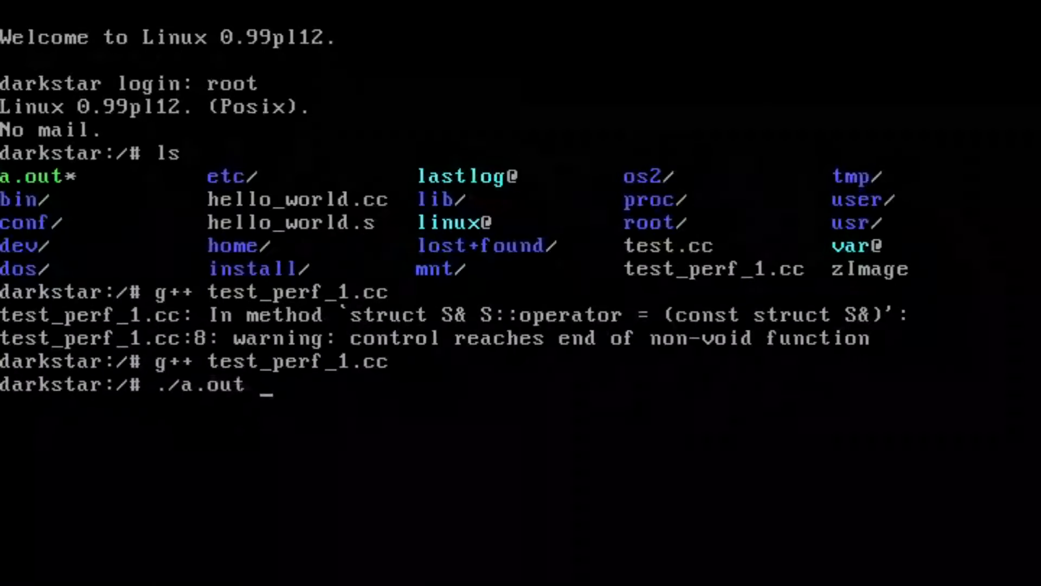
key(Return)
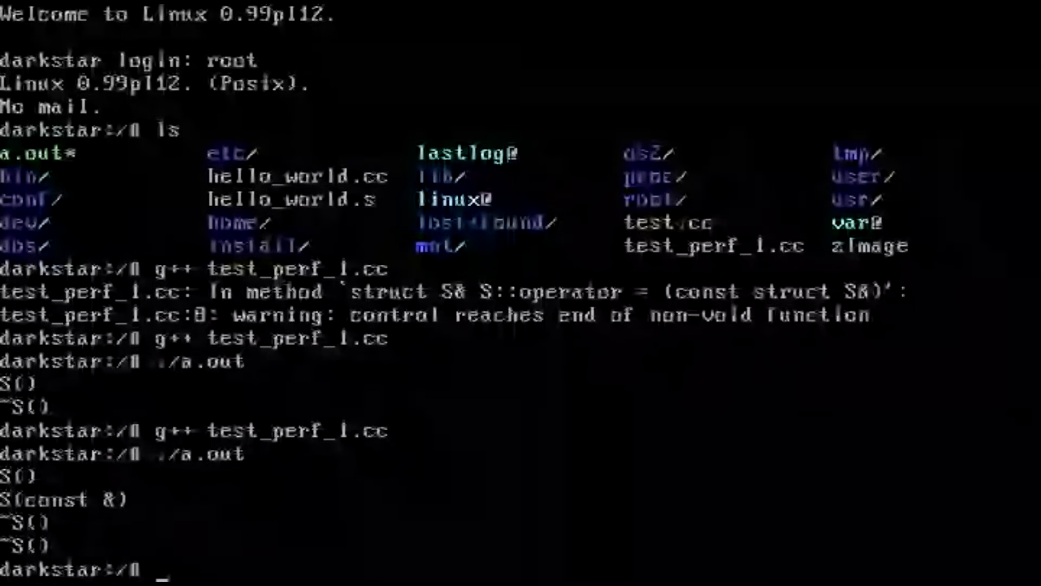
- Recompile test_perf_1.cc with -O3 optimization
text(g++ test_perf_1.cc)
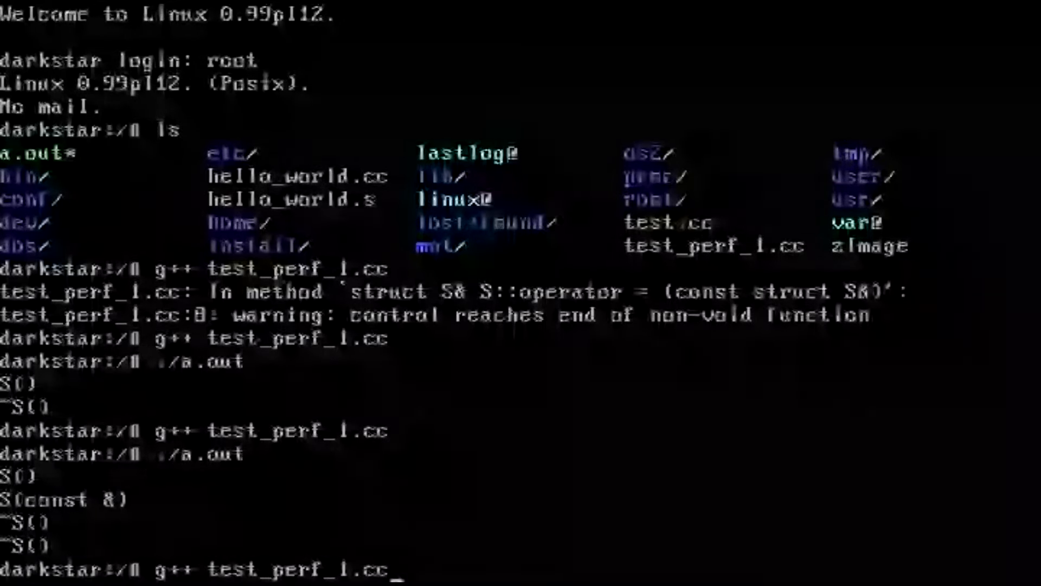
text(-O3)
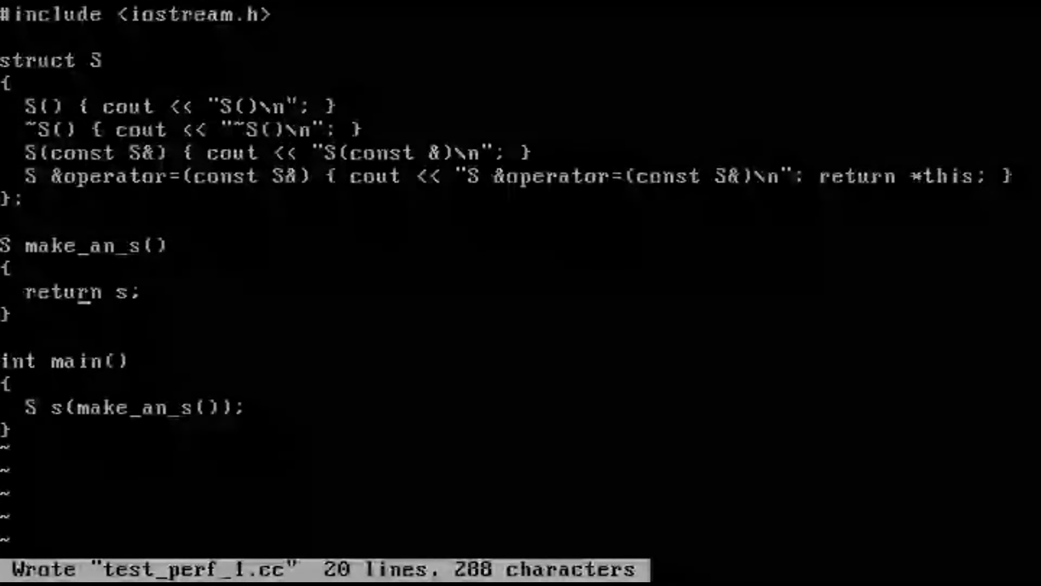
- Make operator= return *this and construct s directly from make_an_s(), then save
text(S();)
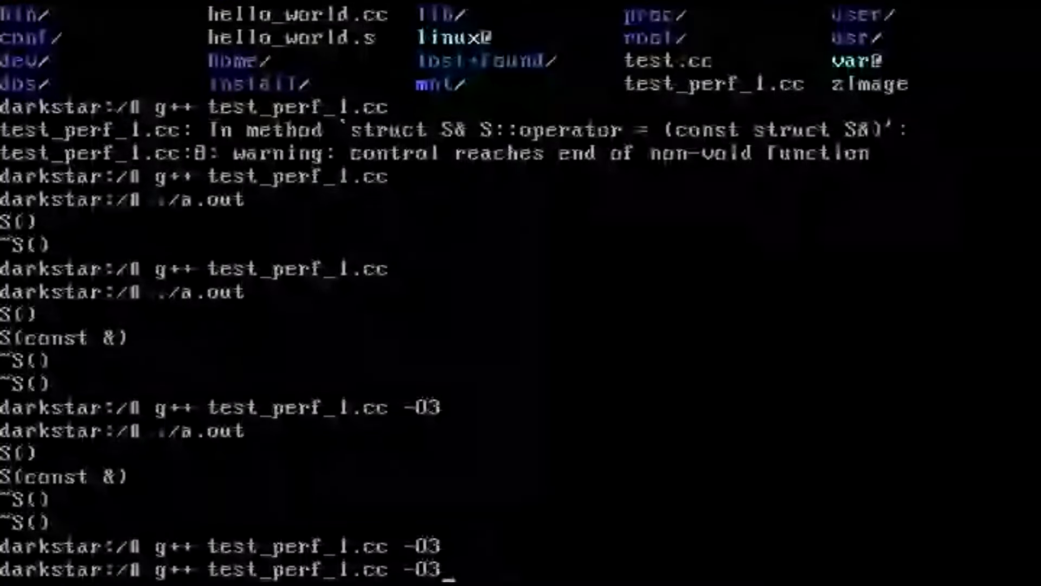
- Build with -O3 and run a.out, showing only S() and ~S()
key(Return)
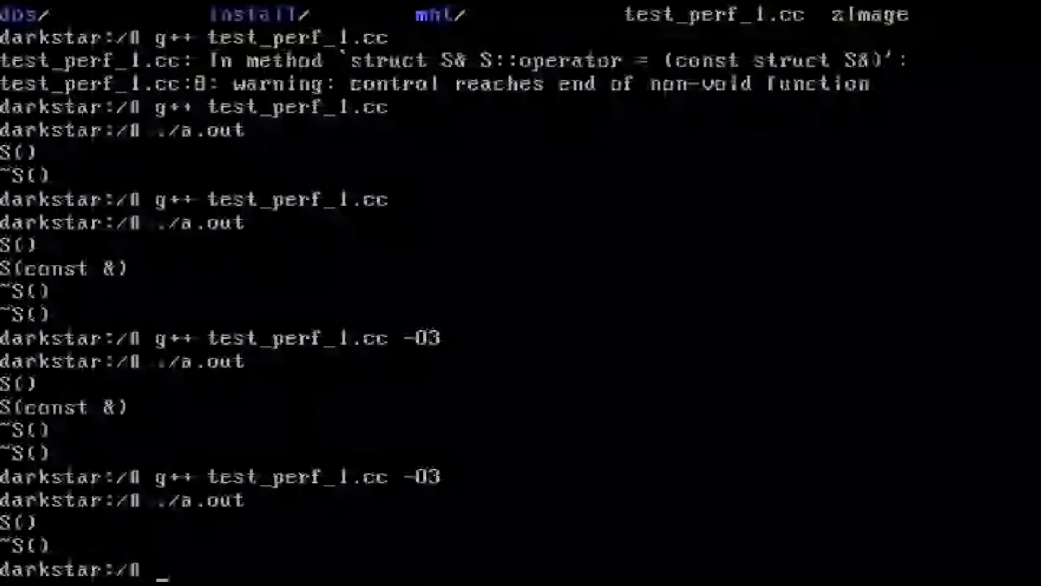
text(./a.out)
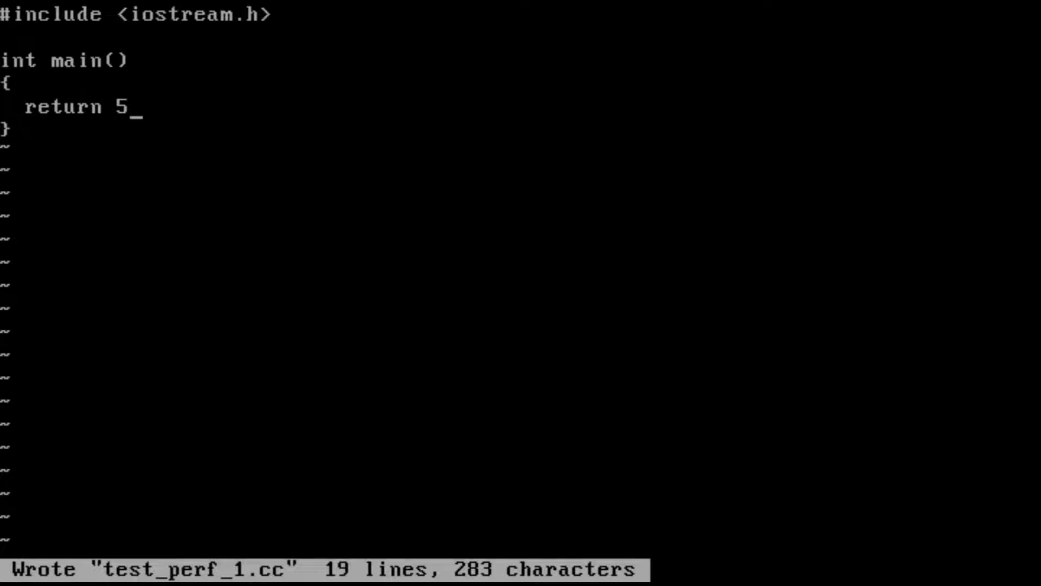
- Reduce the file to #include <iostream.h> and int main() { return 5; }
text(;)
text(g++ test_perf_1.cc -O0 -)
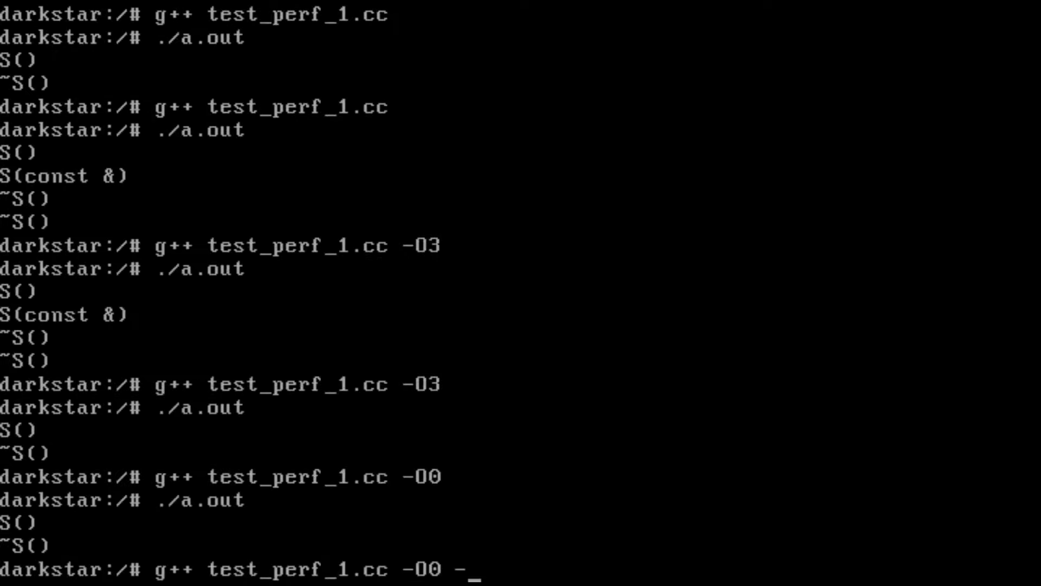
- Preprocess the test file with g++ -O0 -E -c
text(E)
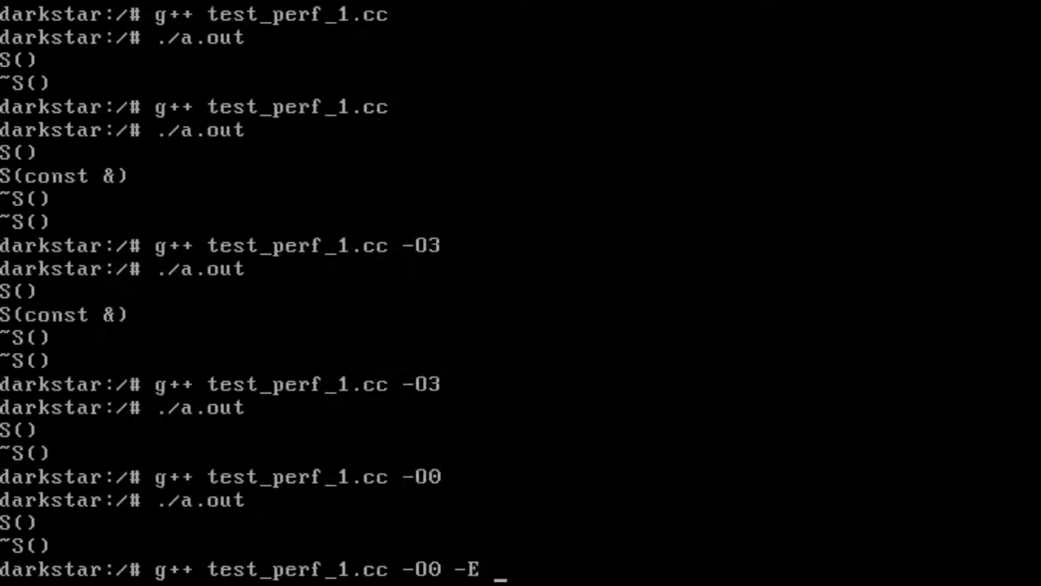
text(-c)
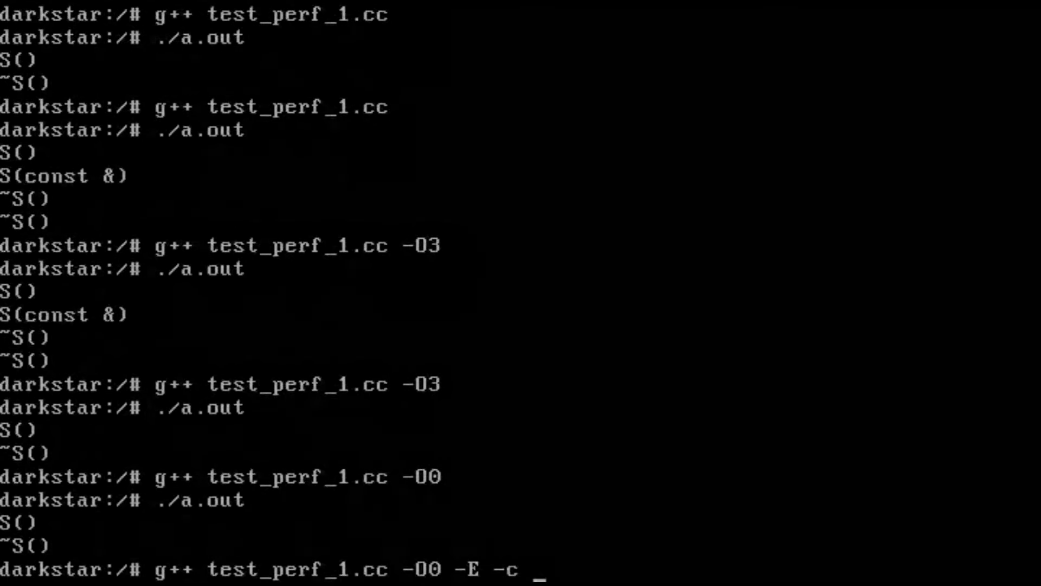
key(Return)
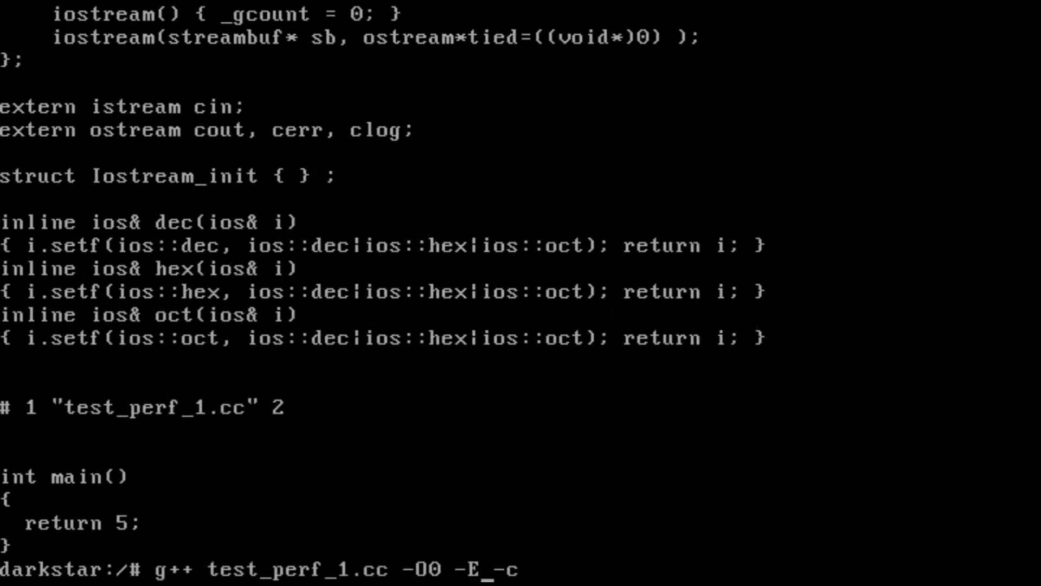
- Generate test_perf_1.s with -O0 -S -c and list the directory
text(S)
key(Return)
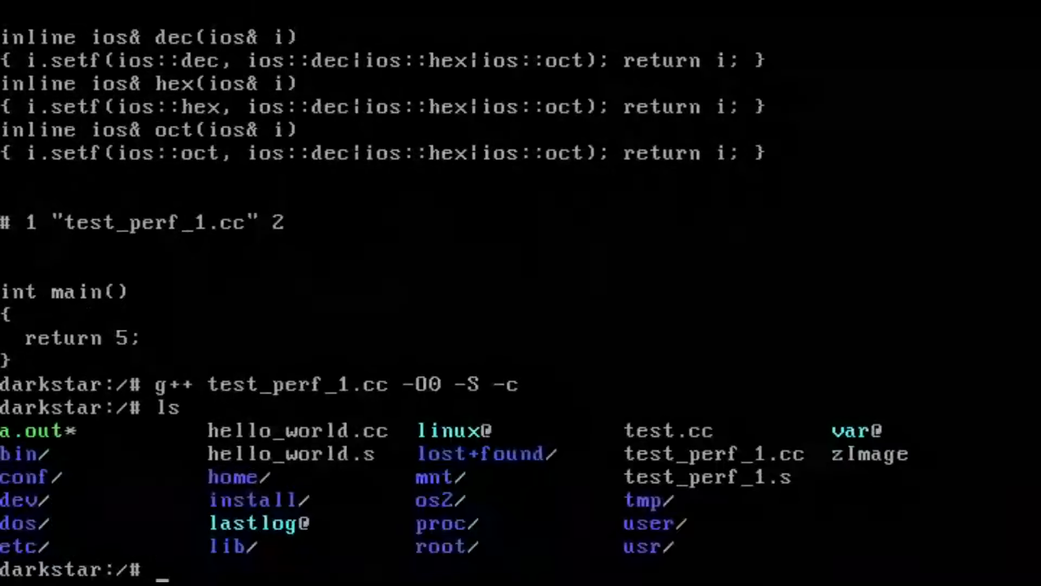
key(Return)
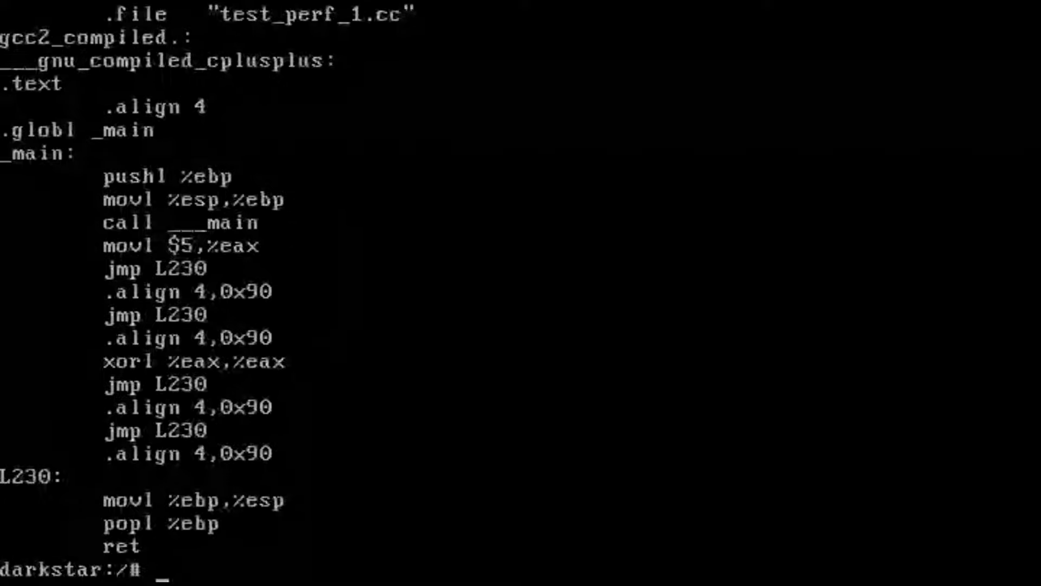
- Display test_perf_1.s showing main loading 5, then rerun the -O0 -S -c compile
text(cat test_perf_1.s)
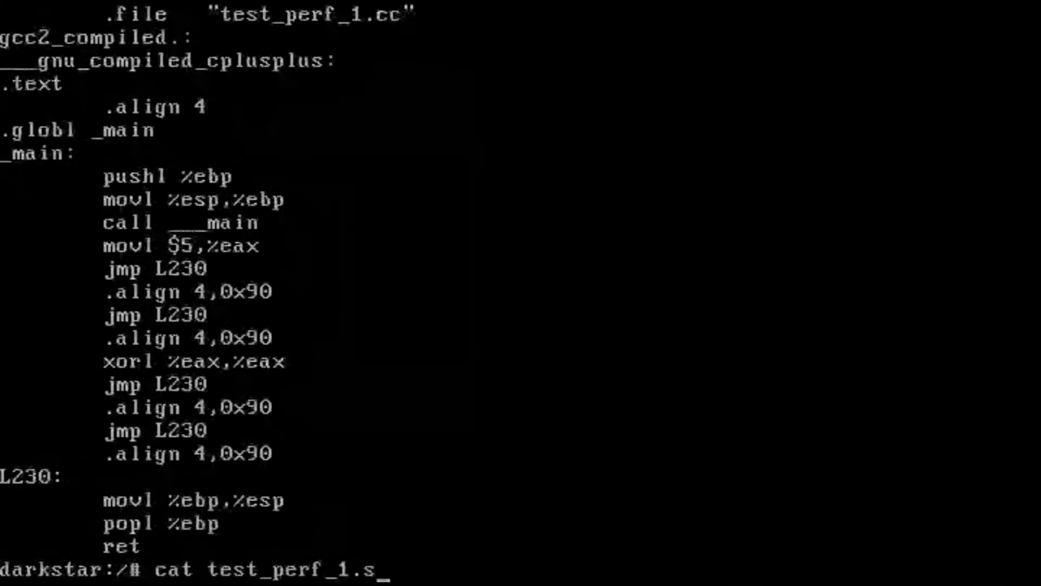
text(g++ test_perf_1.cc -O0 -S -c)
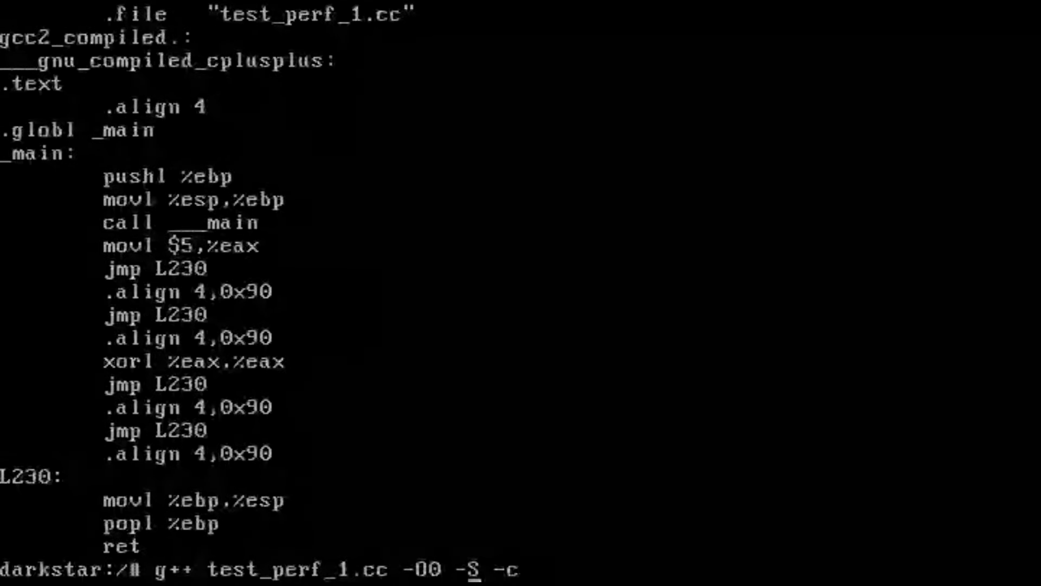
key(Return)
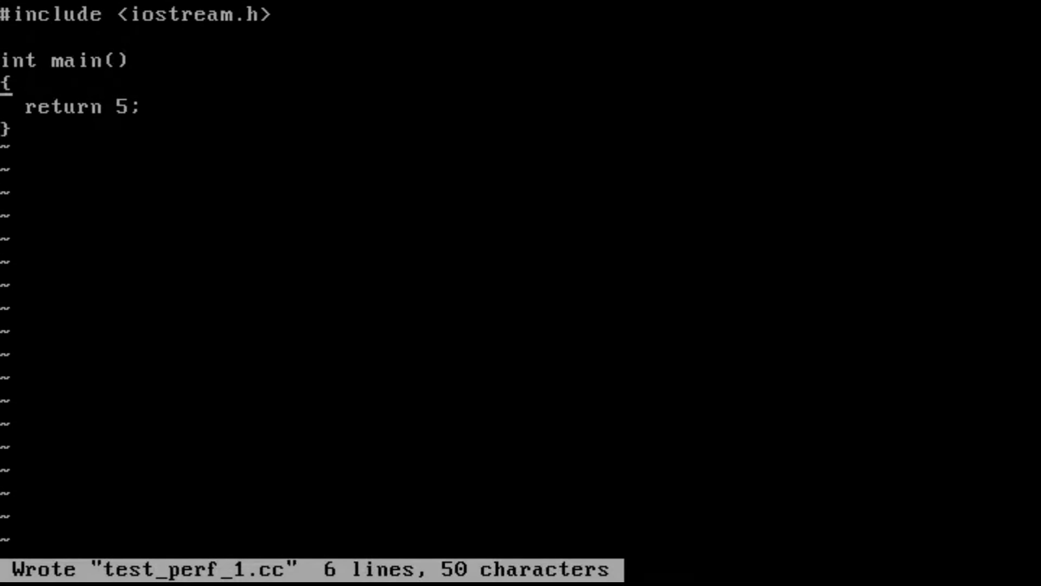
- Declare int i = 5 in main and return i instead of 5
text(int i =)
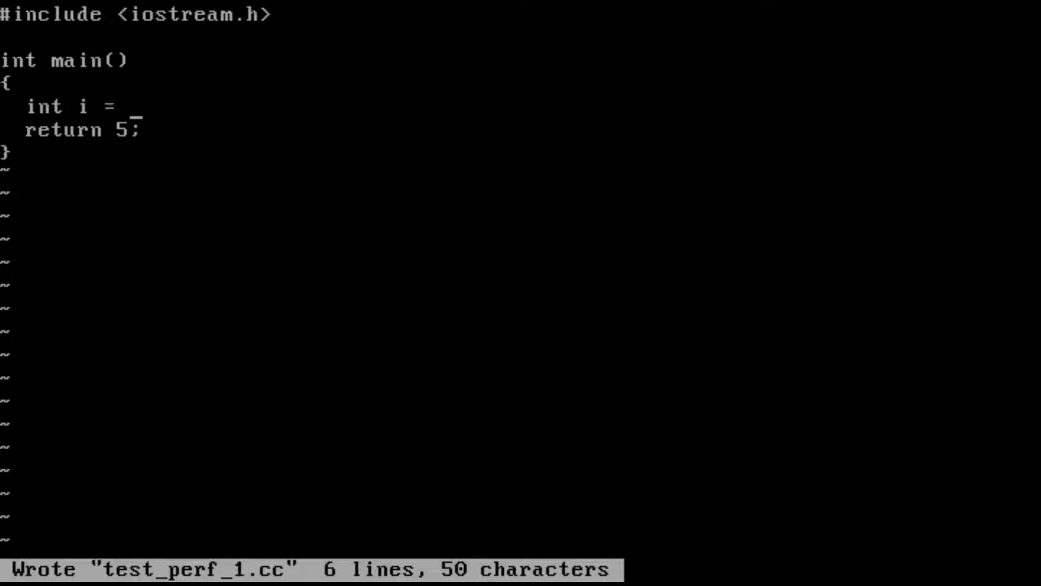
text(5;)
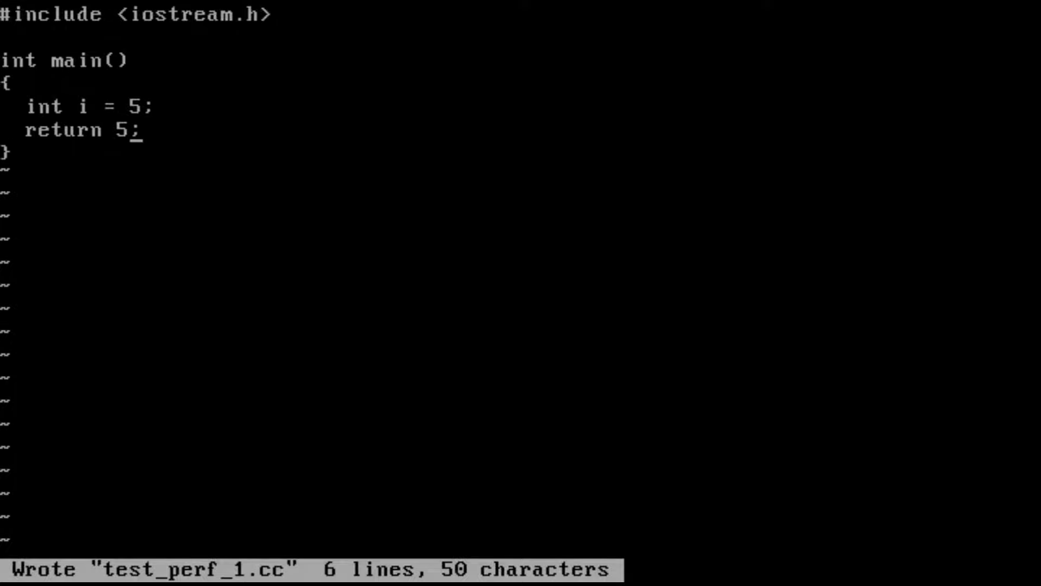
text(i)
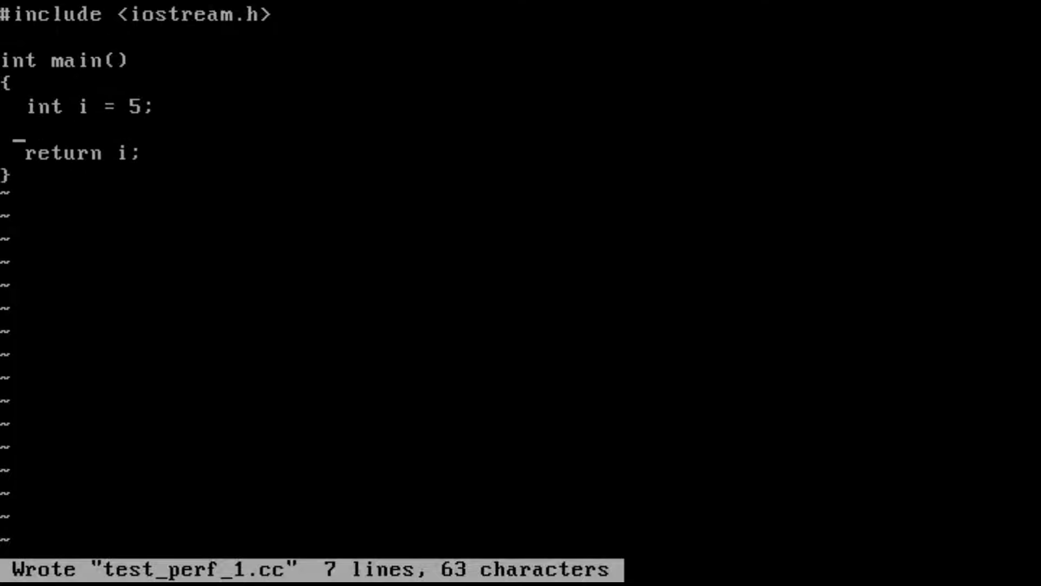
text(int j = 10;)
click(82, 153)
text( + j)
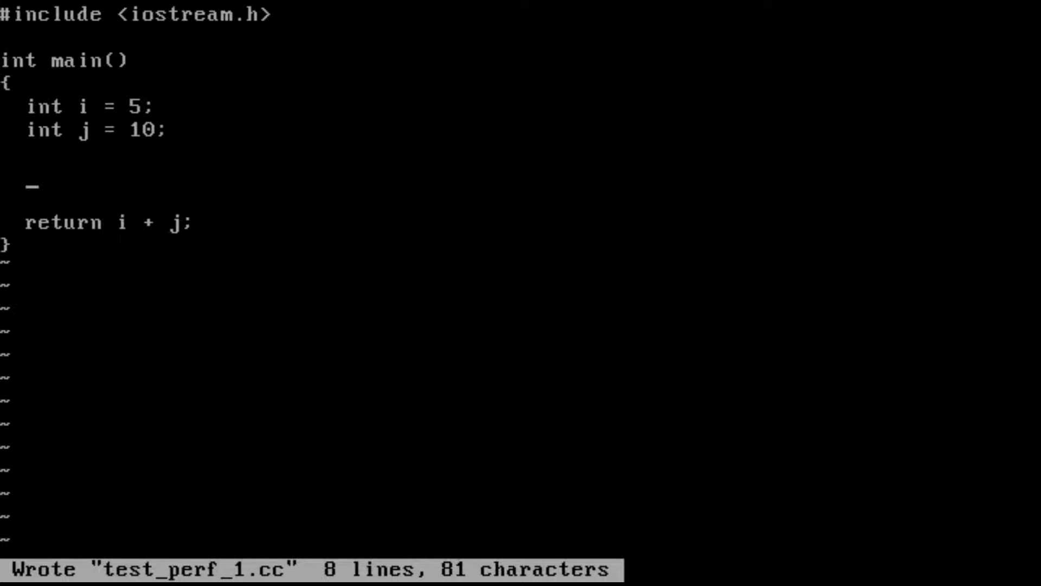
- Add a for loop over i from 0 to 10 doing sum += i, and start declaring sum
text(for (int i = 0; i < 10; ++i)
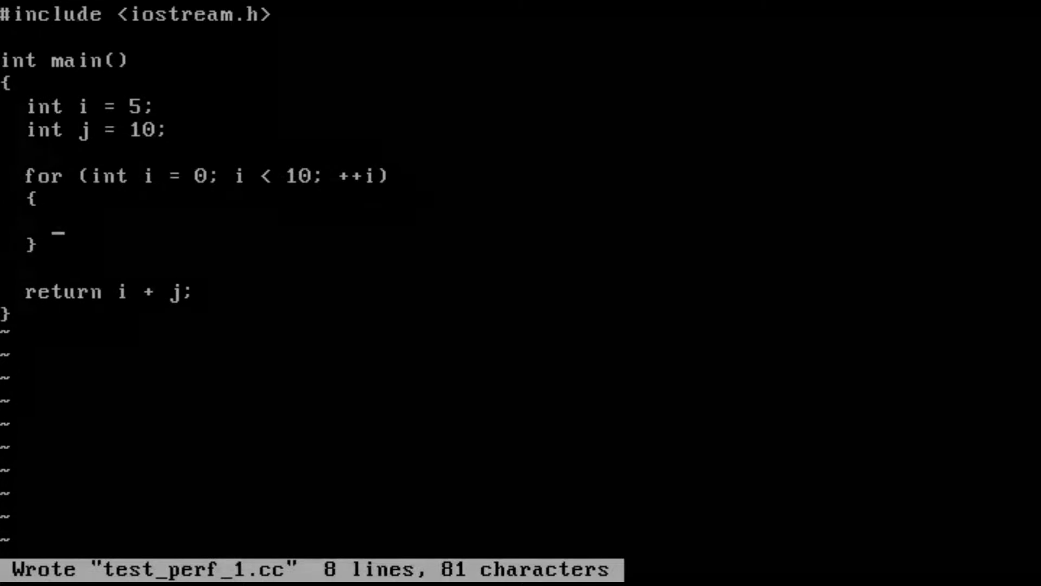
text(sum)
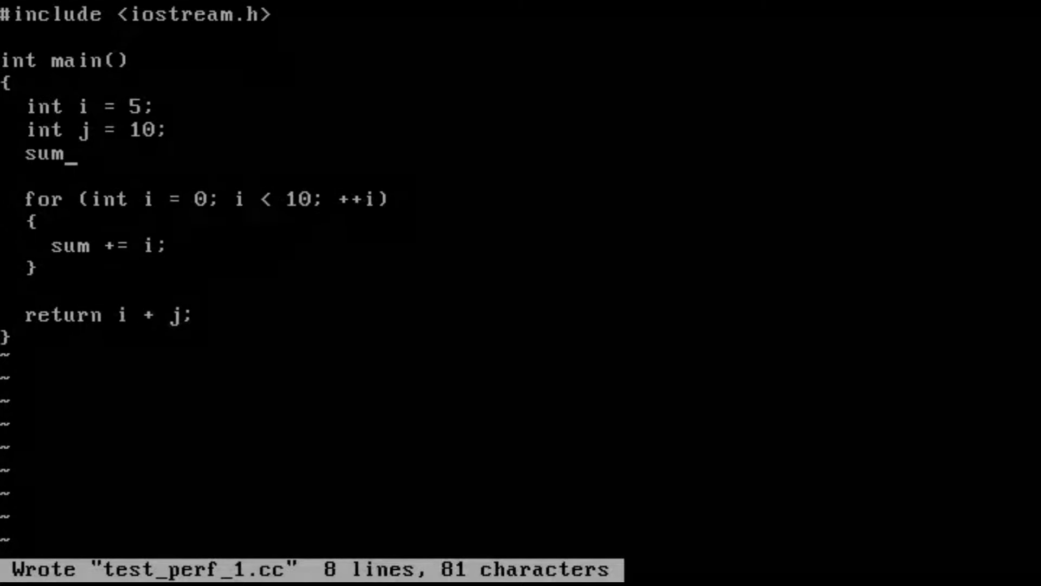